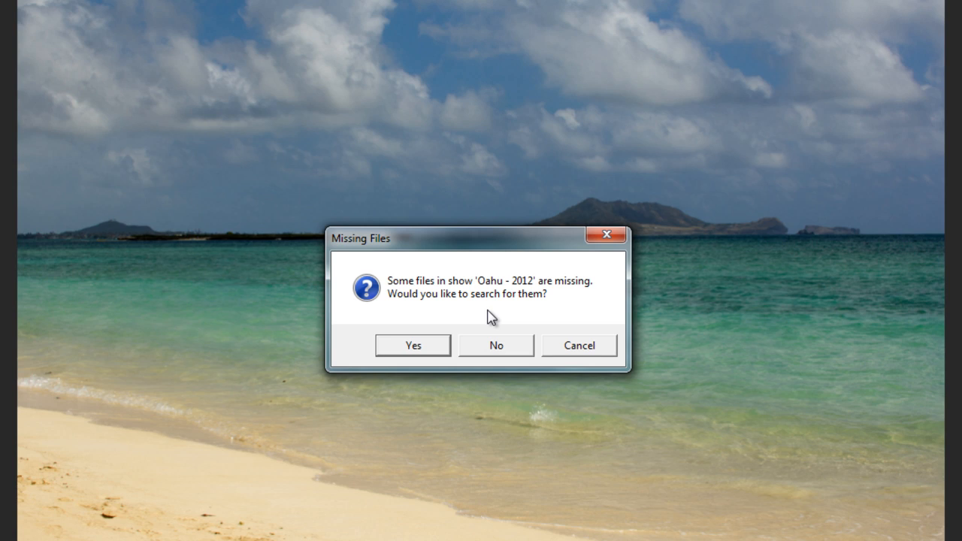
mouse_move(489, 315)
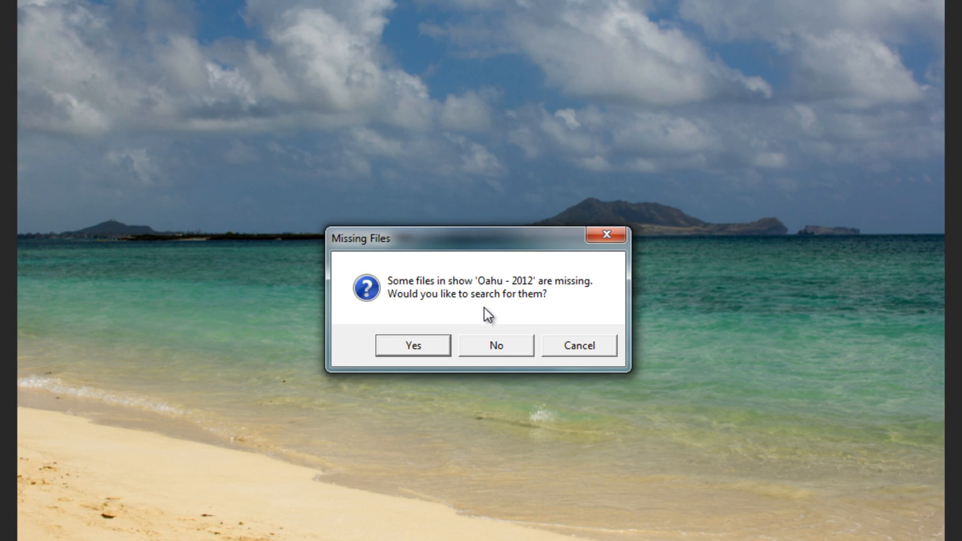
mouse_move(472, 293)
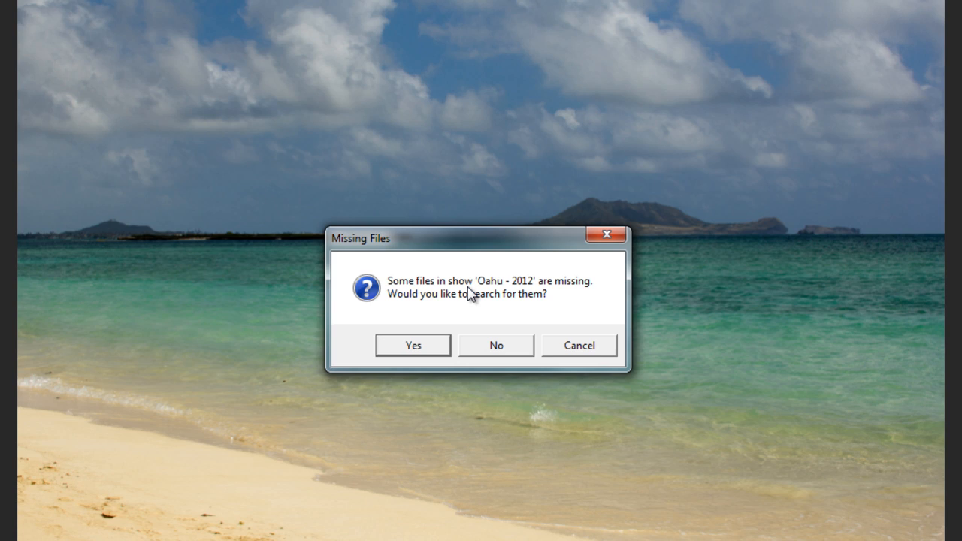
mouse_move(575, 291)
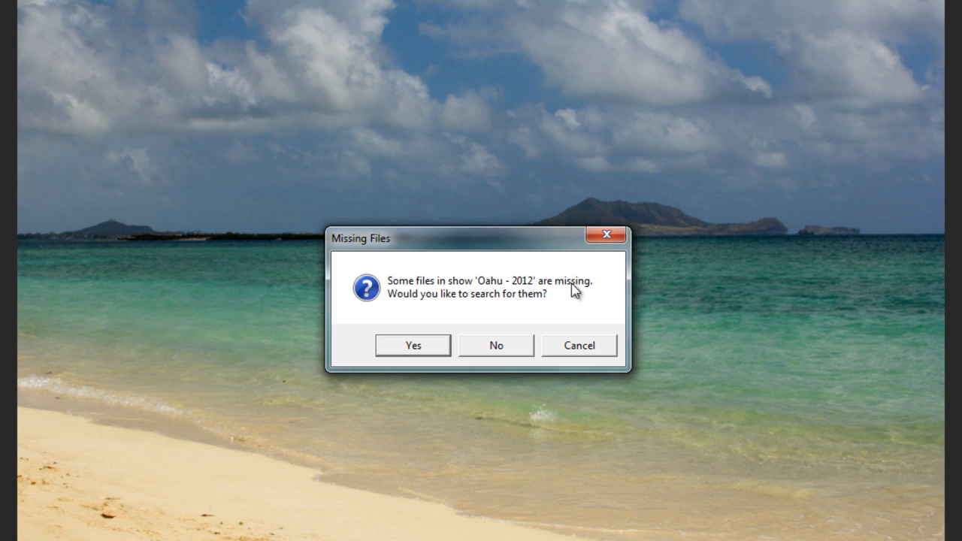
mouse_move(511, 314)
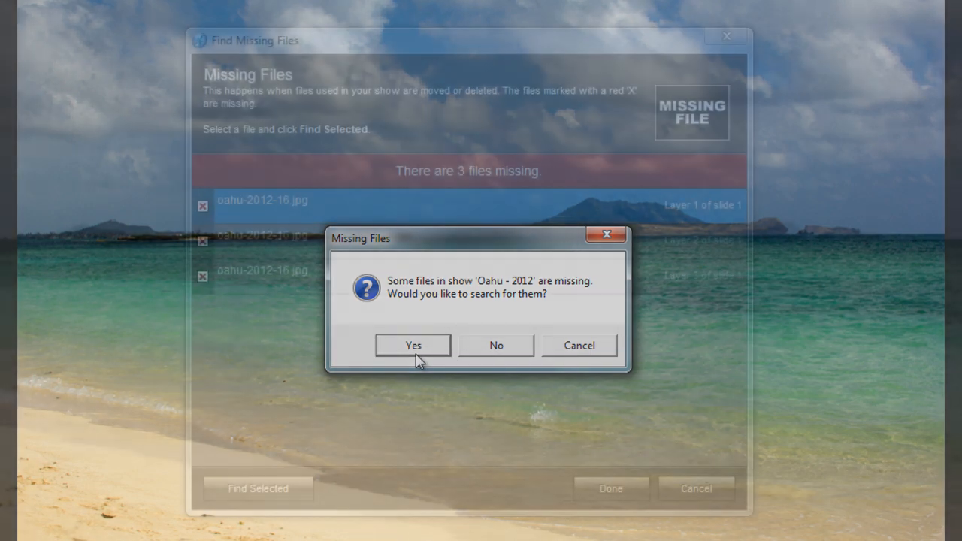
Accept the missing-files search and select the Layer 3 copy of oahu-2012-16.jpg
click(413, 345)
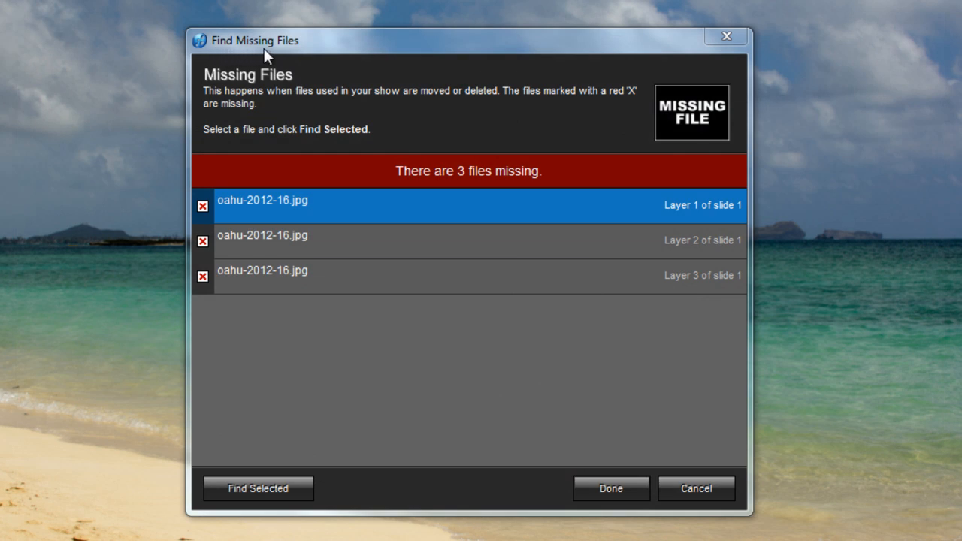
mouse_move(394, 181)
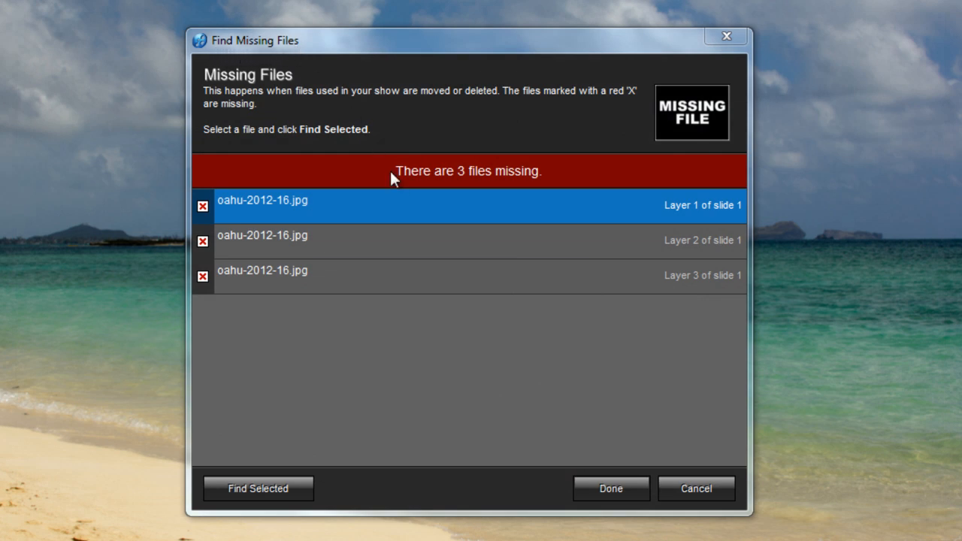
mouse_move(539, 188)
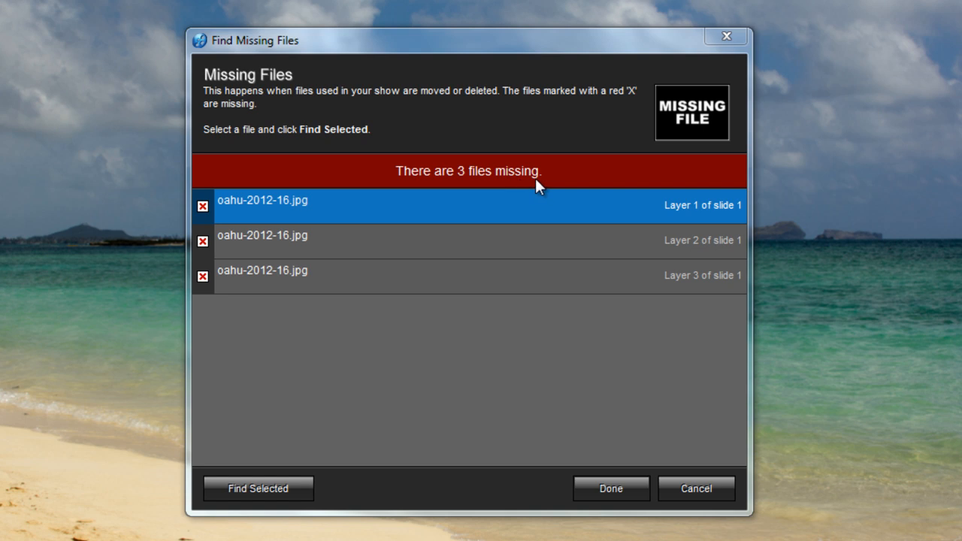
mouse_move(256, 210)
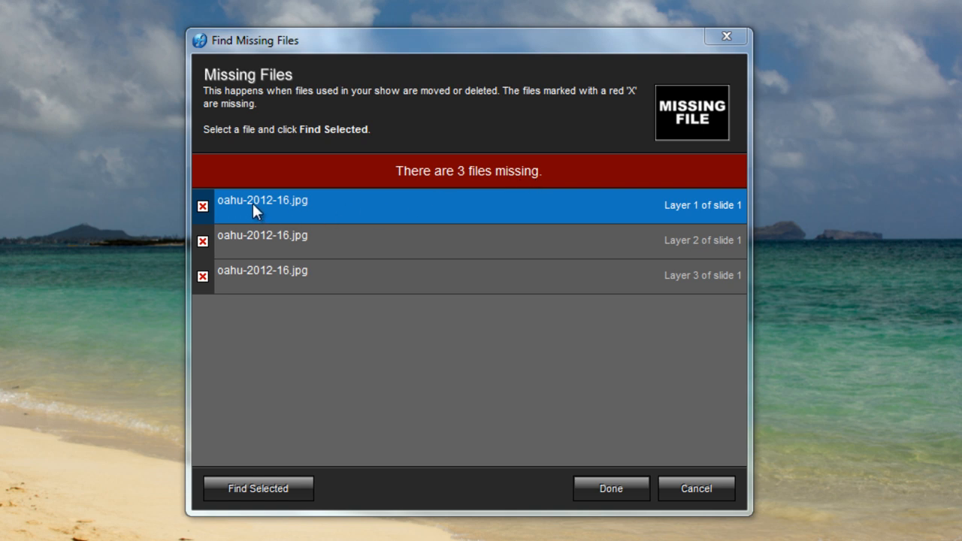
mouse_move(601, 216)
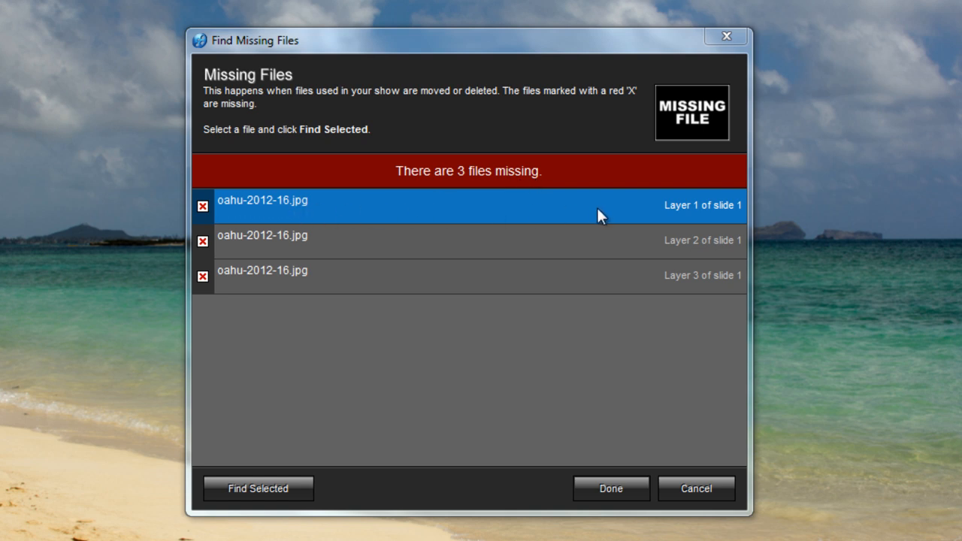
mouse_move(672, 218)
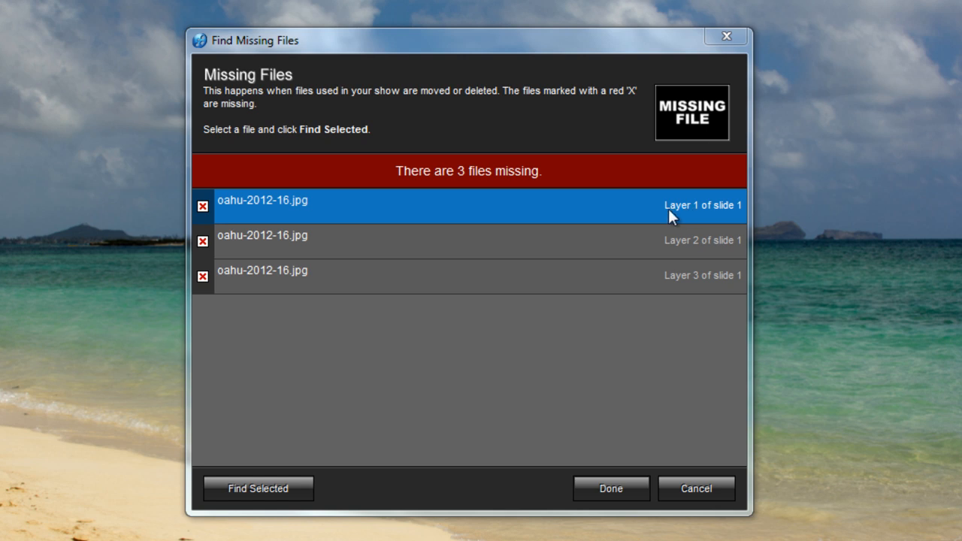
mouse_move(722, 218)
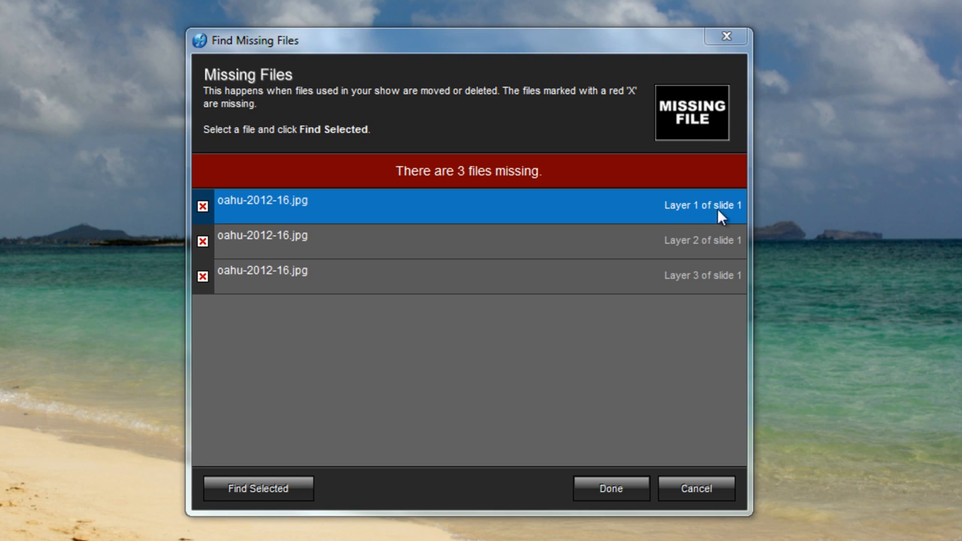
mouse_move(737, 217)
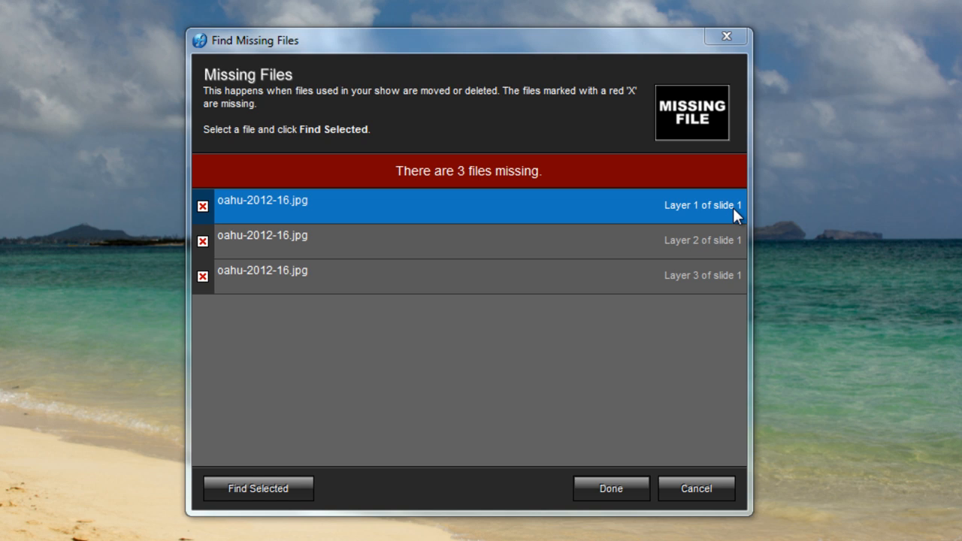
click(468, 240)
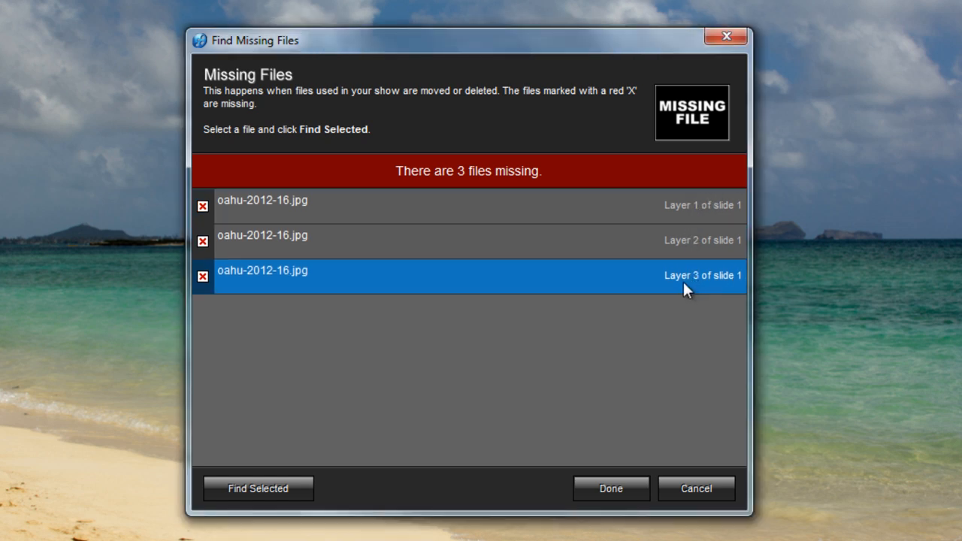
mouse_move(461, 315)
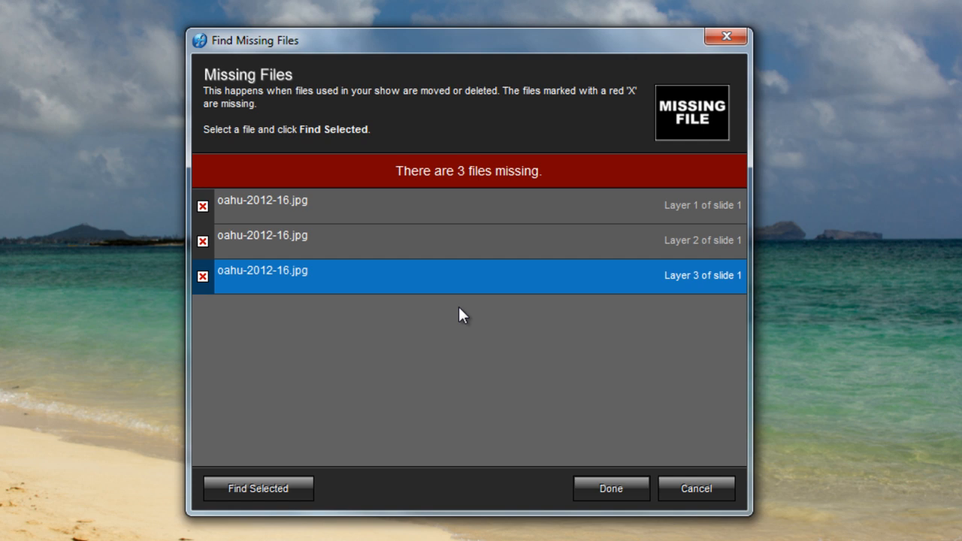
mouse_move(624, 440)
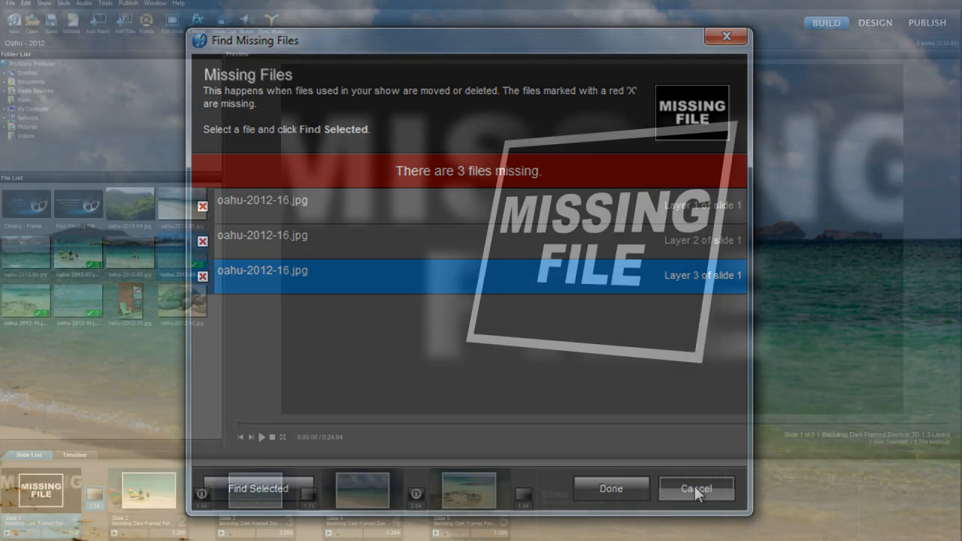
Cancel Find Missing Files, returning to the show with slide 1's MISSING FILE placeholder
click(696, 488)
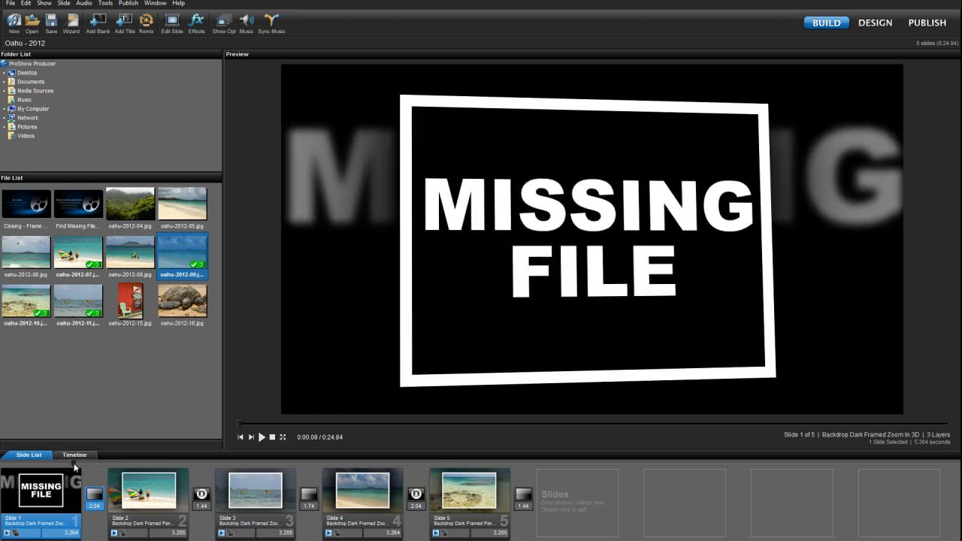
click(261, 436)
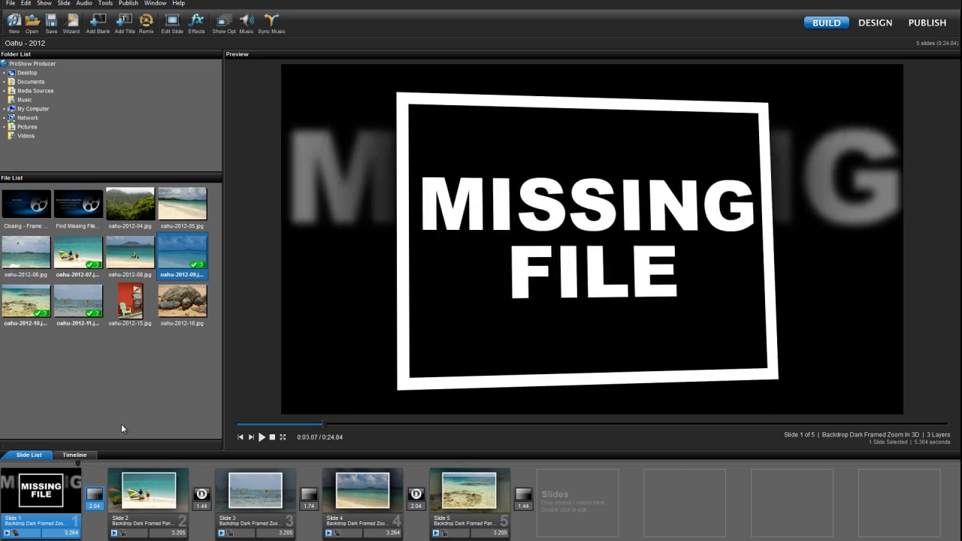
mouse_move(148, 397)
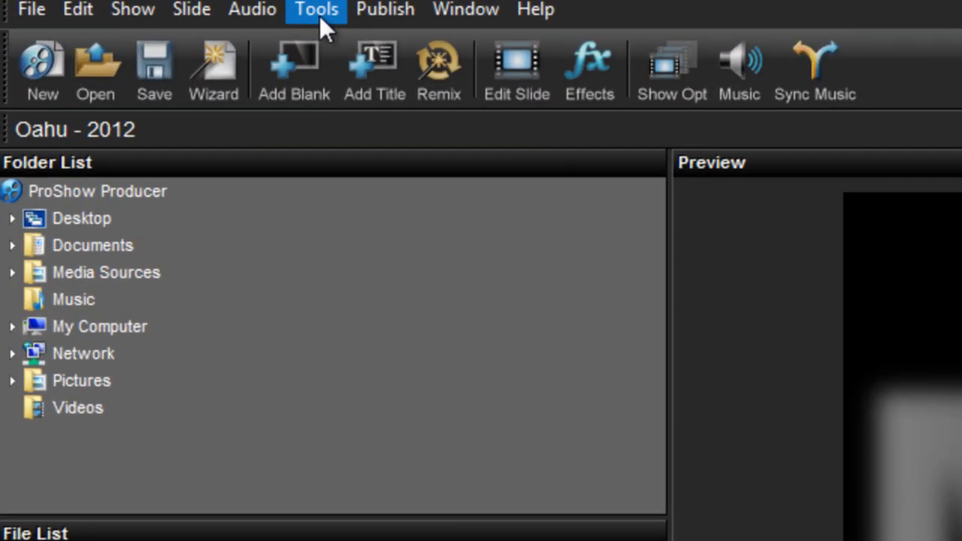
Reopen Tools > Find Missing Files and select the first oahu-2012-16.jpg entry
click(315, 10)
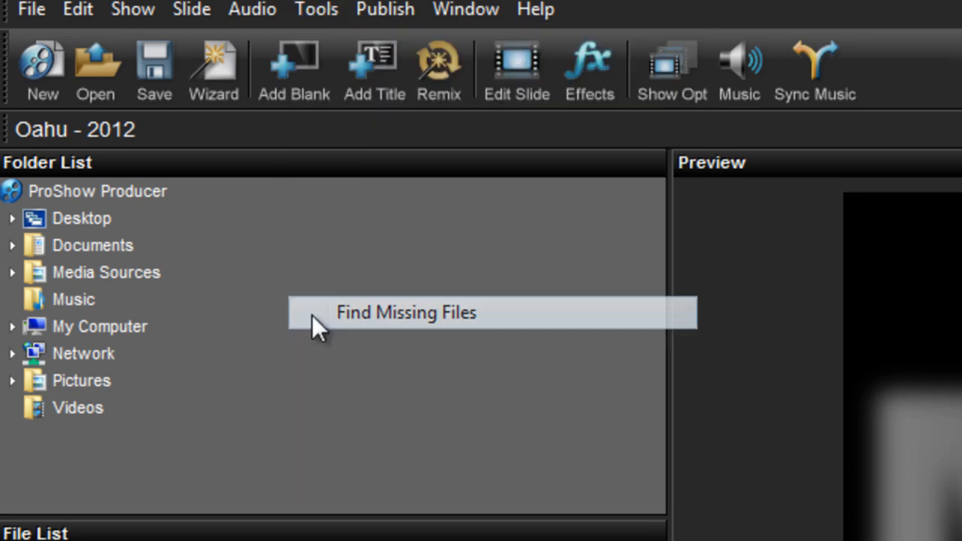
click(406, 311)
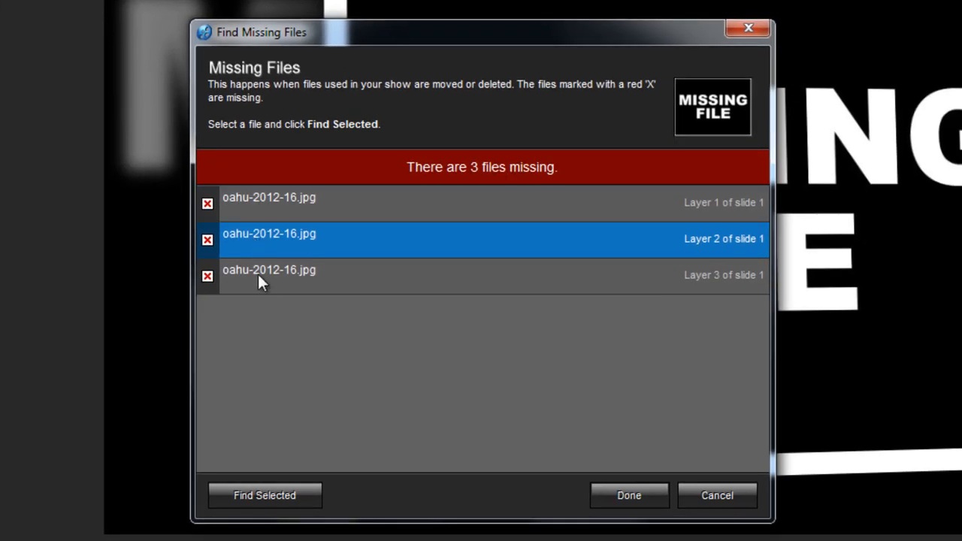
click(268, 197)
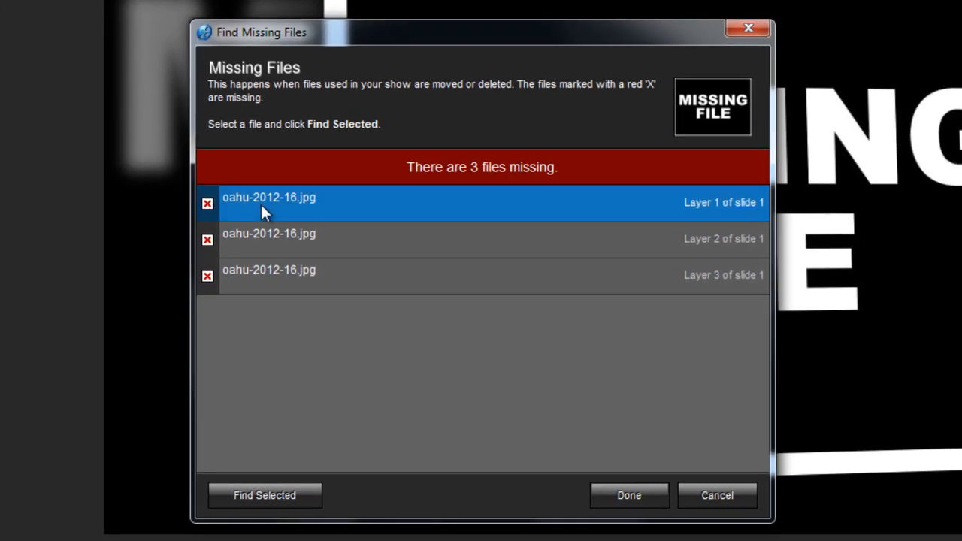
mouse_move(279, 255)
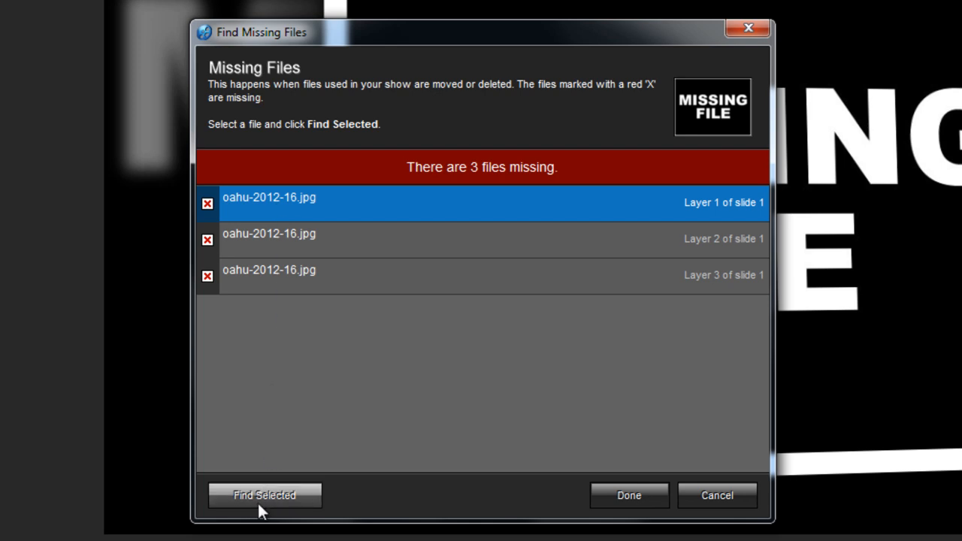
Point the missing oahu-2012-16.jpg at the turtle photo in the image folder
click(264, 494)
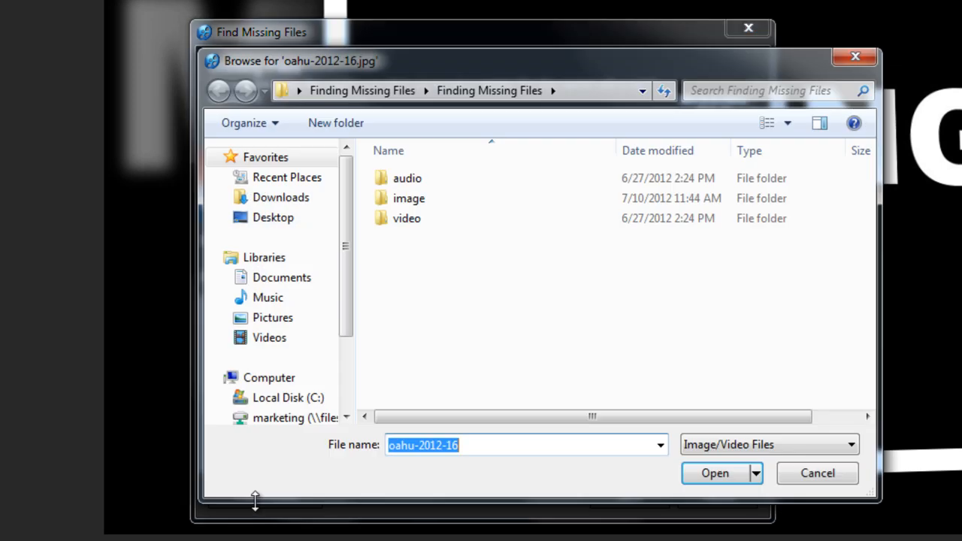
mouse_move(407, 218)
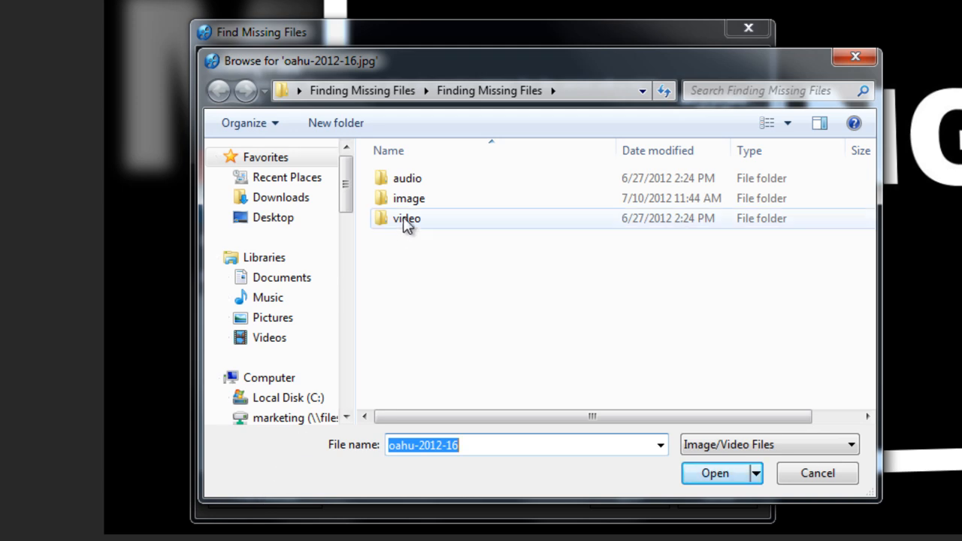
double_click(409, 197)
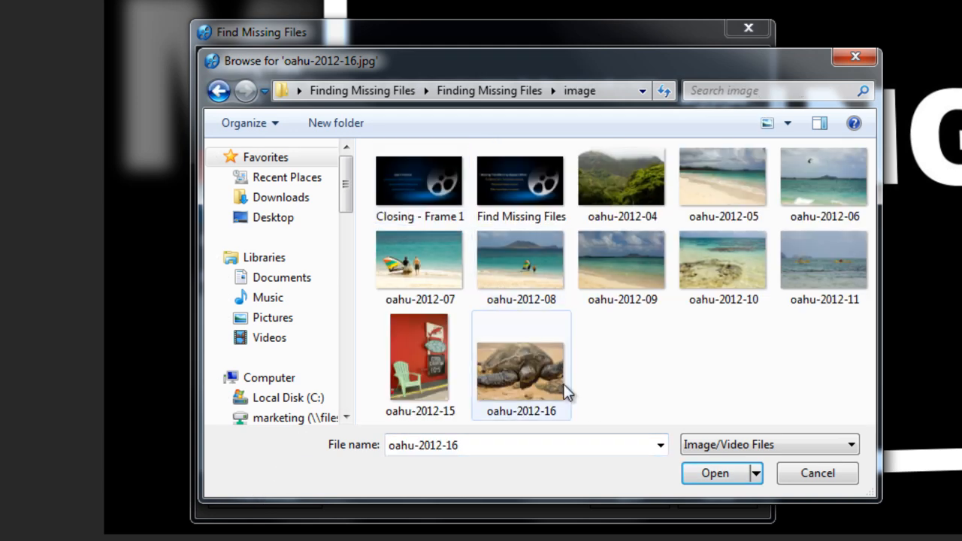
mouse_move(548, 380)
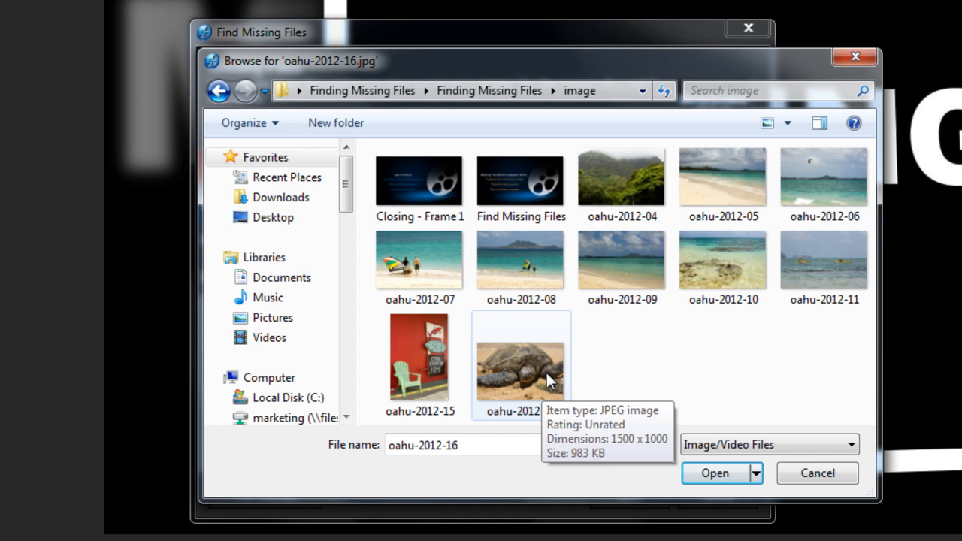
click(520, 368)
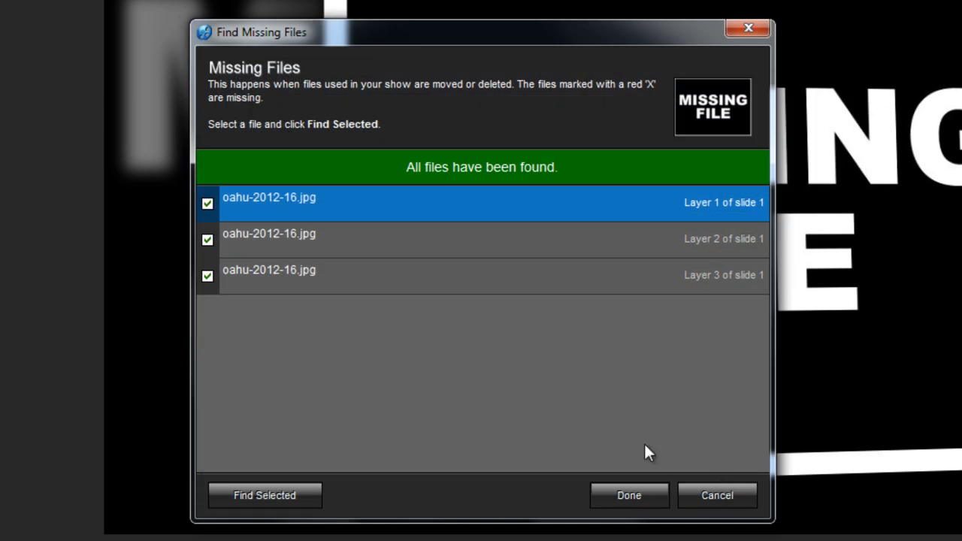
mouse_move(495, 326)
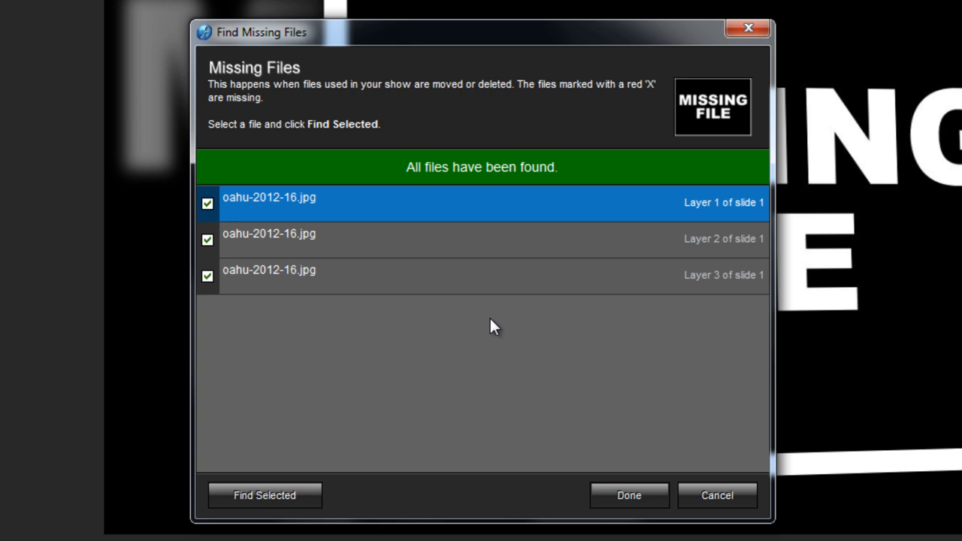
mouse_move(218, 229)
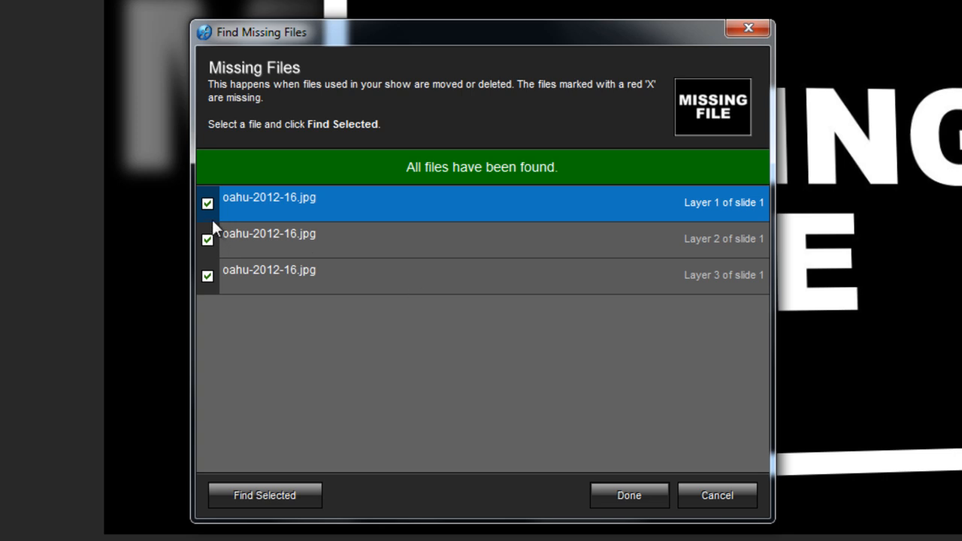
click(481, 239)
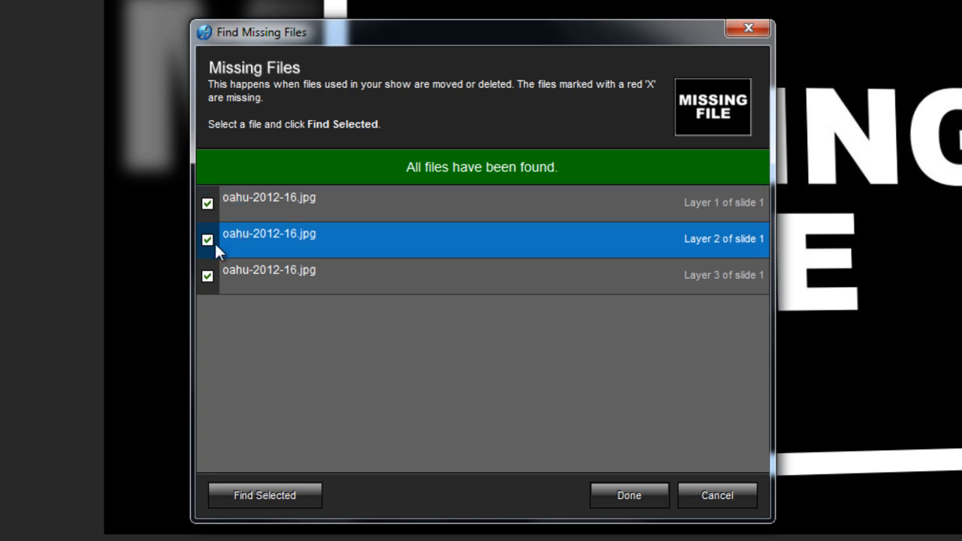
mouse_move(398, 177)
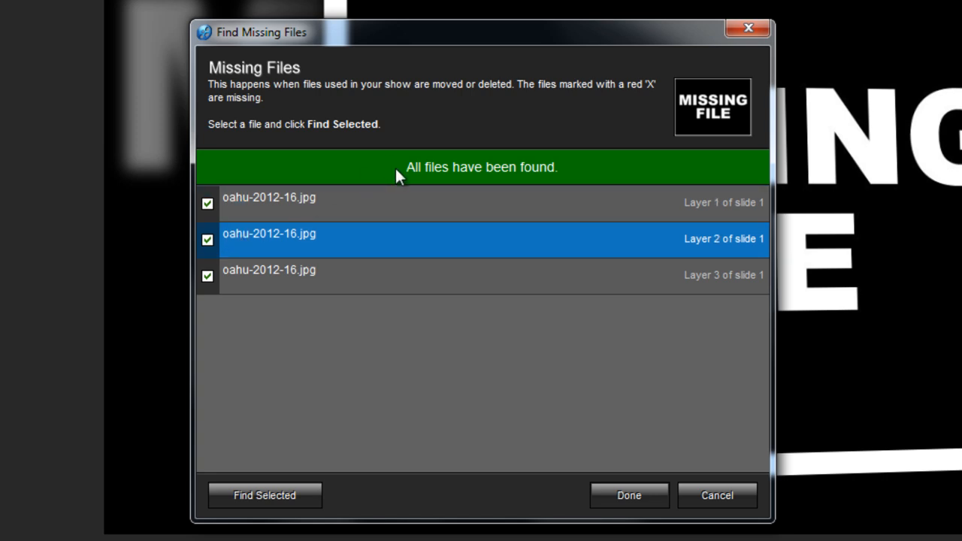
mouse_move(556, 180)
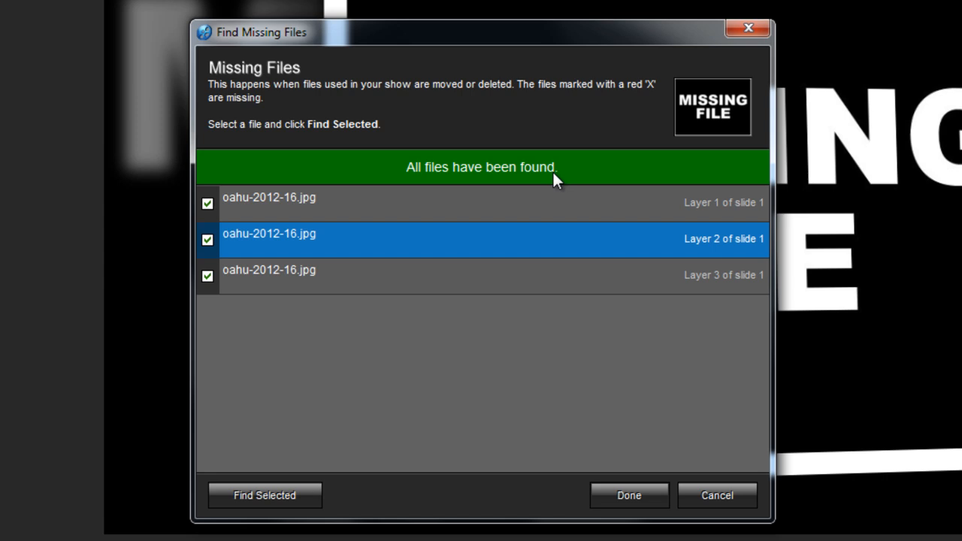
mouse_move(408, 189)
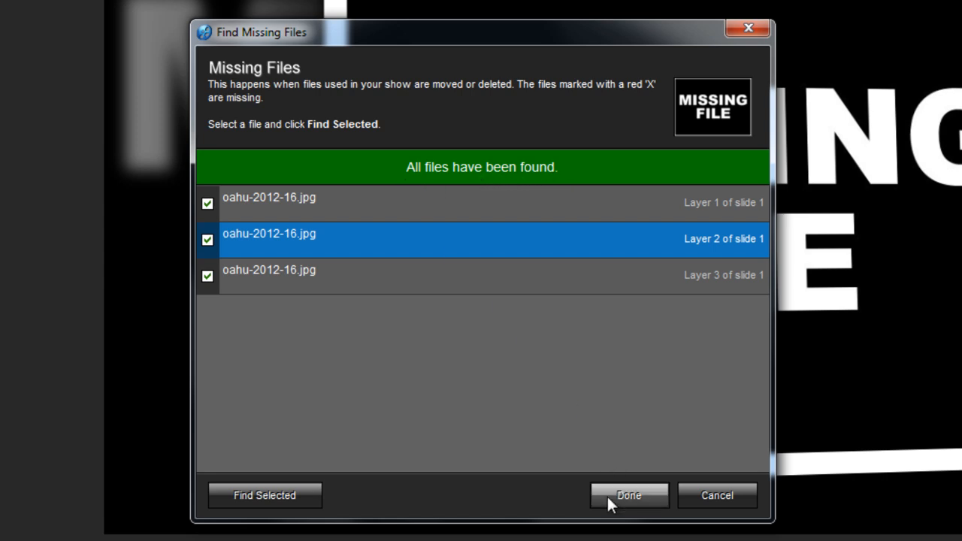
Finish Find Missing Files with Done, restoring the turtle photo on slide 1
click(628, 496)
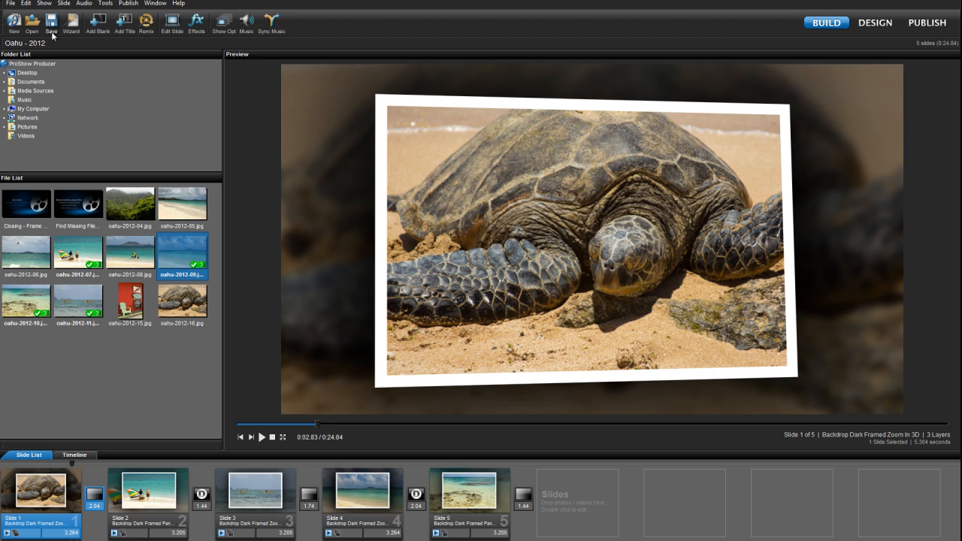
mouse_move(51, 22)
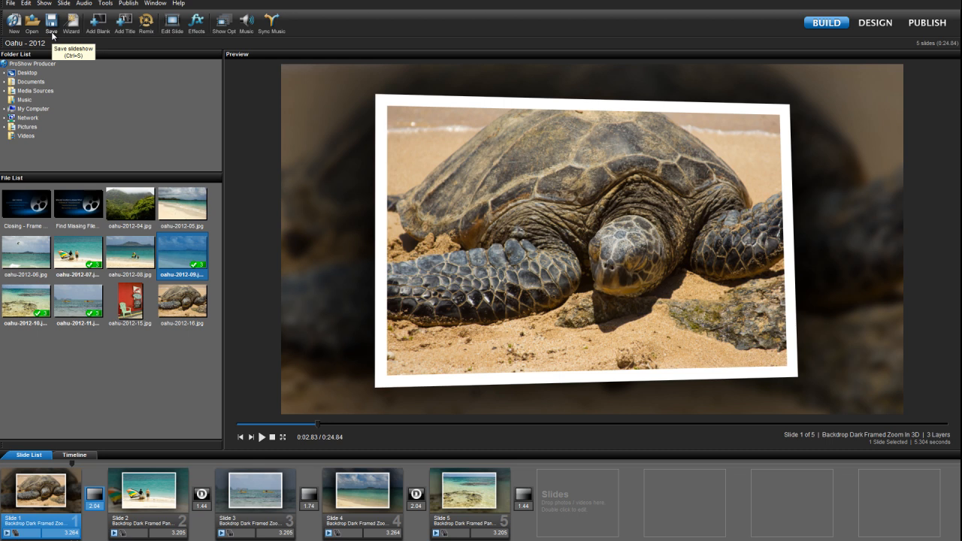
mouse_move(90, 49)
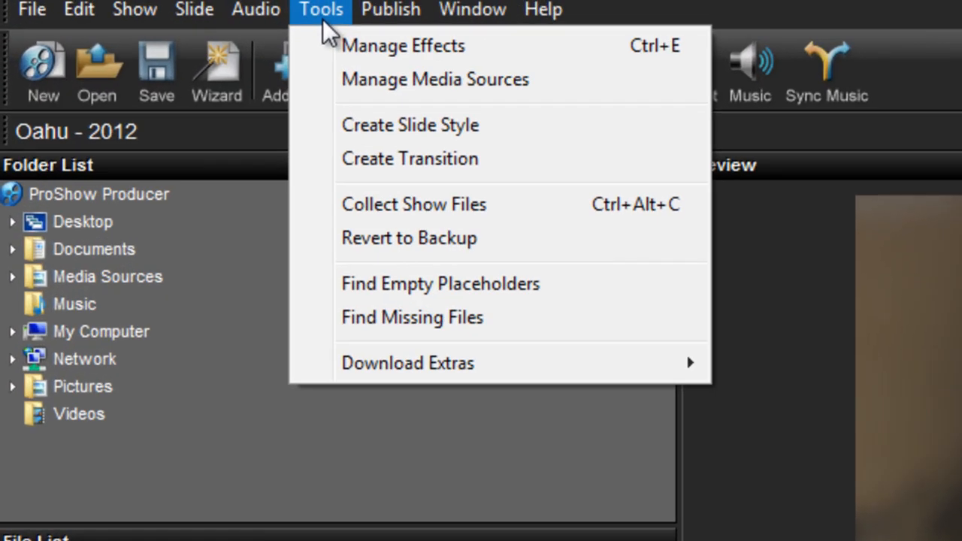
mouse_move(398, 259)
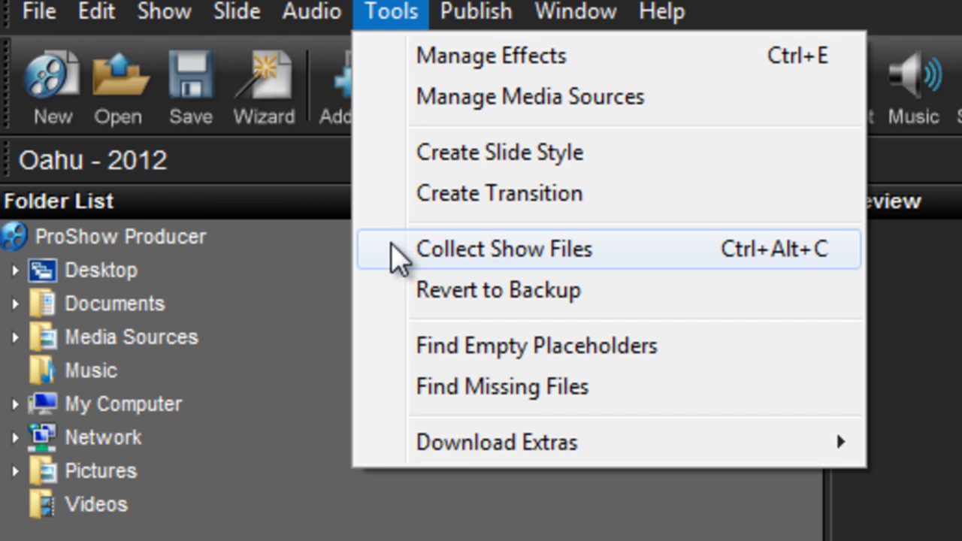